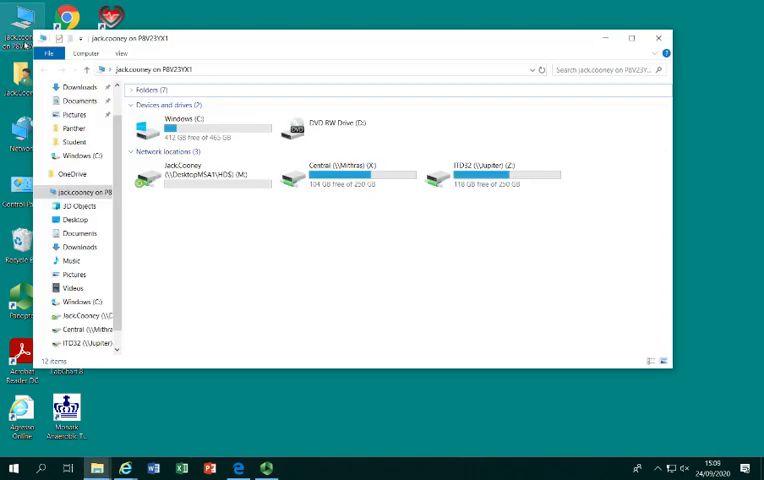
# Step: Navigate from Windows (C:) through WorkArea and labs into the SS4202 folder
pyautogui.click(205, 125)
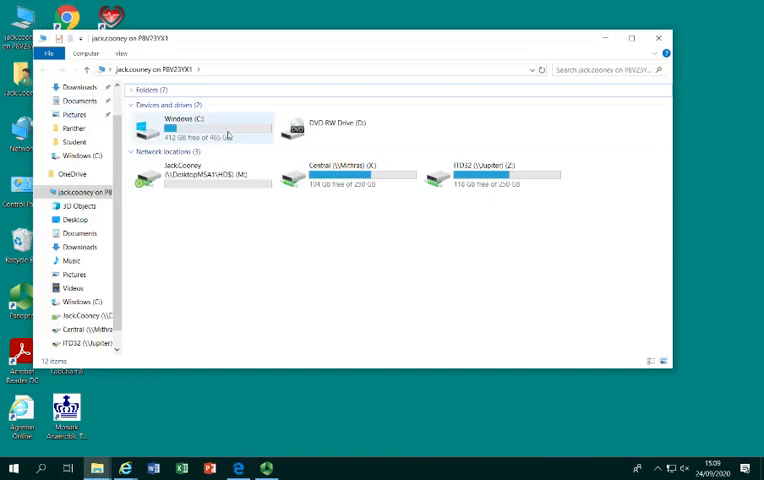
pyautogui.moveTo(210, 125)
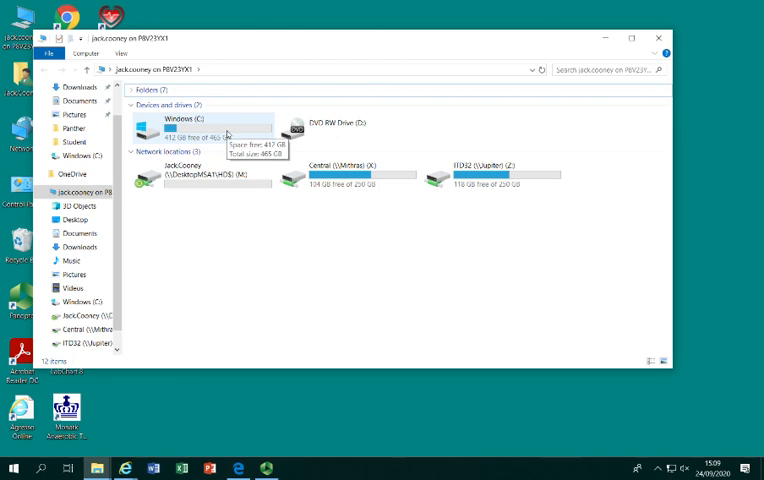
pyautogui.doubleClick(170, 122)
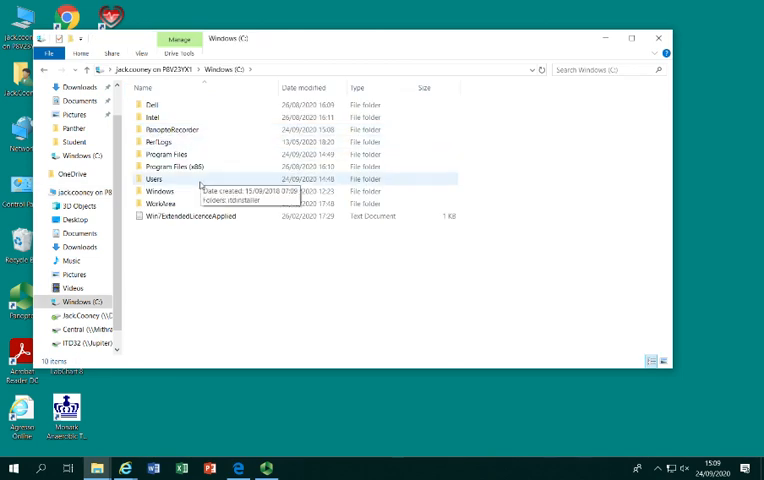
pyautogui.moveTo(160, 203)
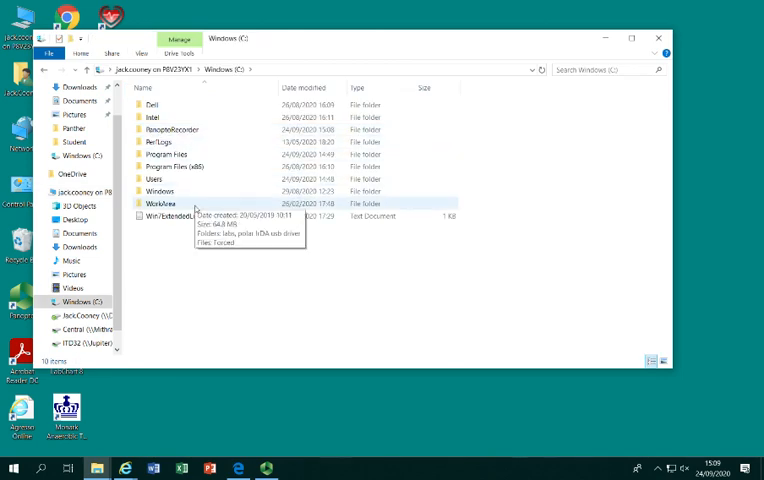
pyautogui.doubleClick(159, 203)
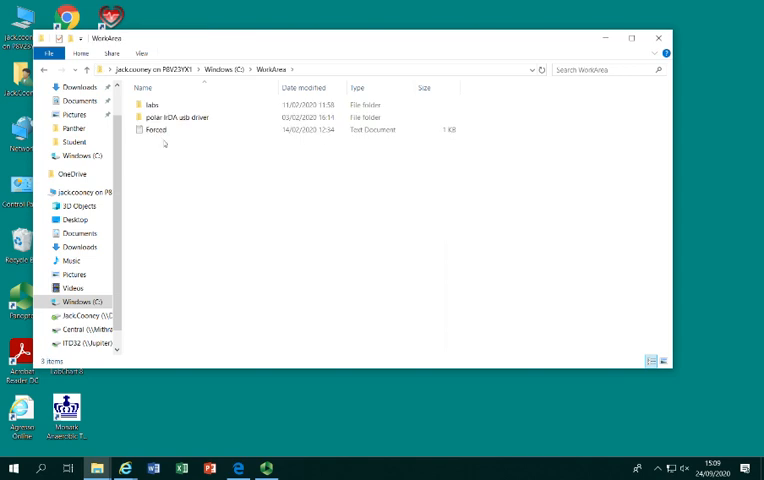
pyautogui.moveTo(152, 105)
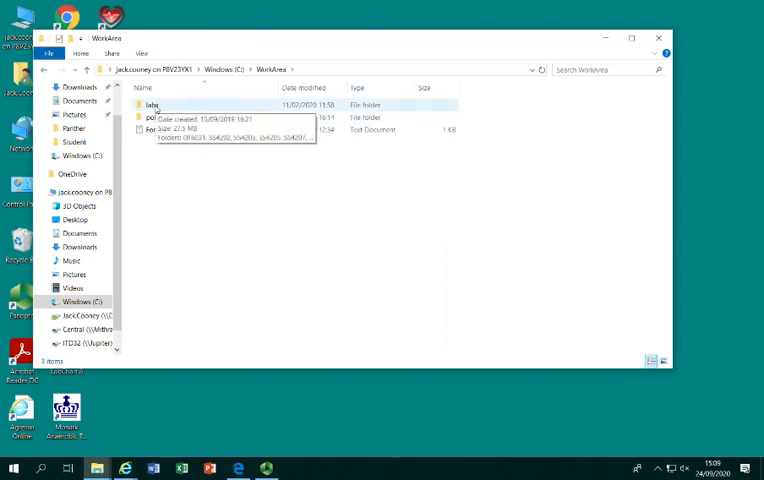
pyautogui.doubleClick(153, 105)
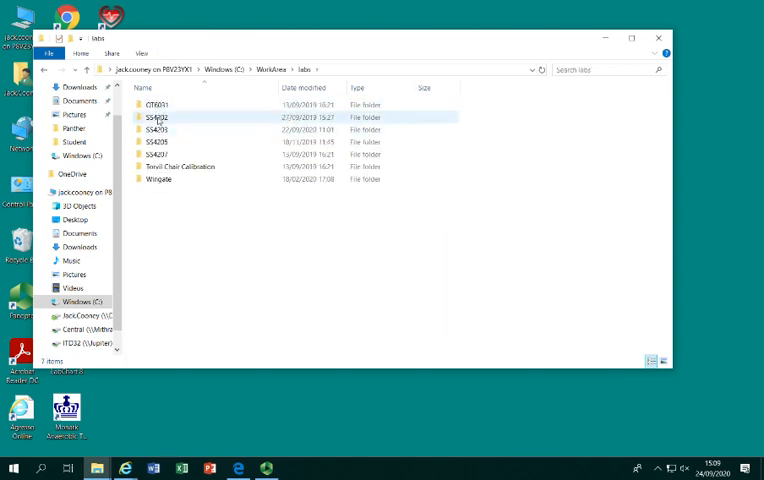
pyautogui.moveTo(157, 117)
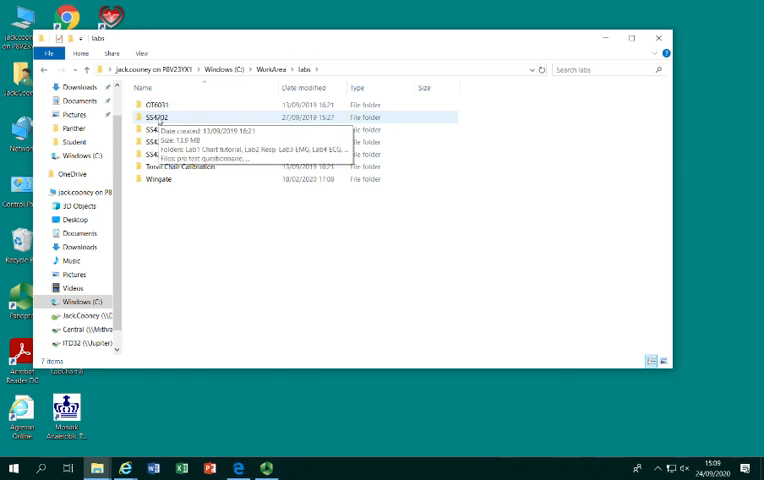
pyautogui.doubleClick(160, 117)
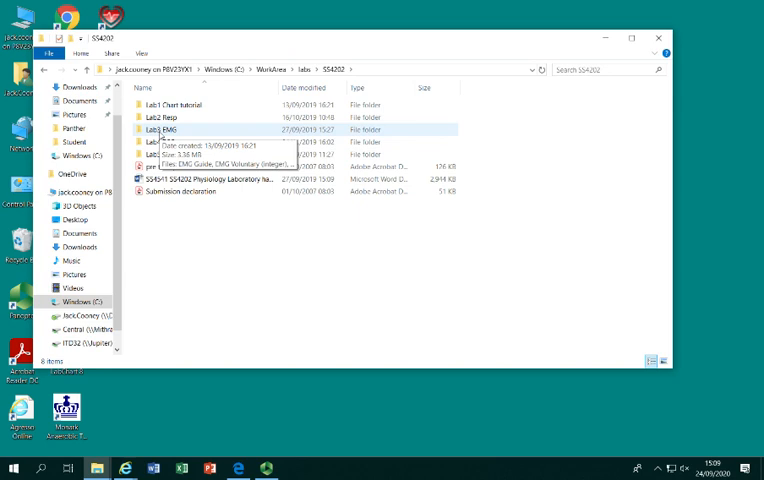
# Step: Open Lab3 EMG and launch the EMG Voluntary (integer) settings file in LabChart
pyautogui.doubleClick(162, 130)
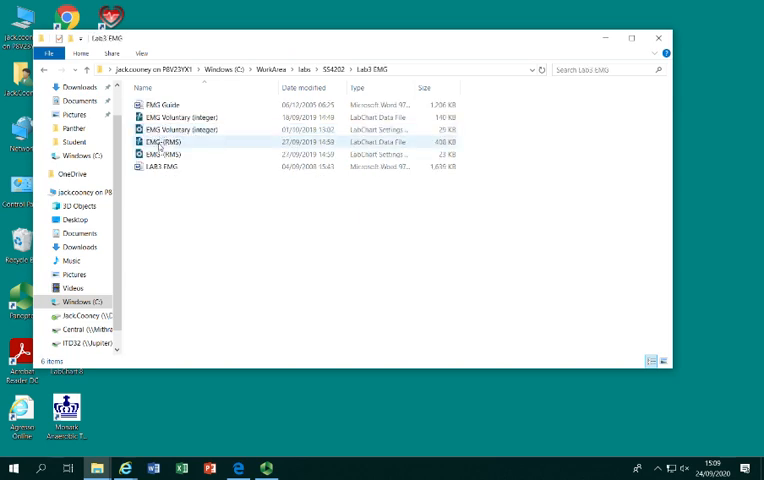
pyautogui.click(182, 130)
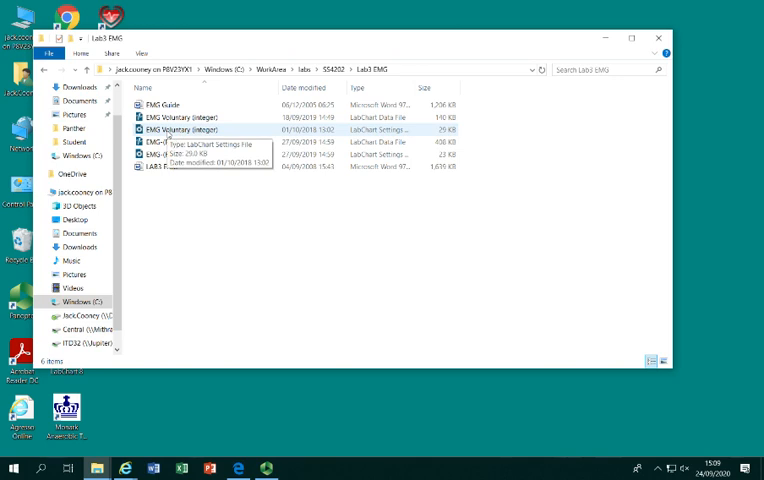
pyautogui.doubleClick(178, 129)
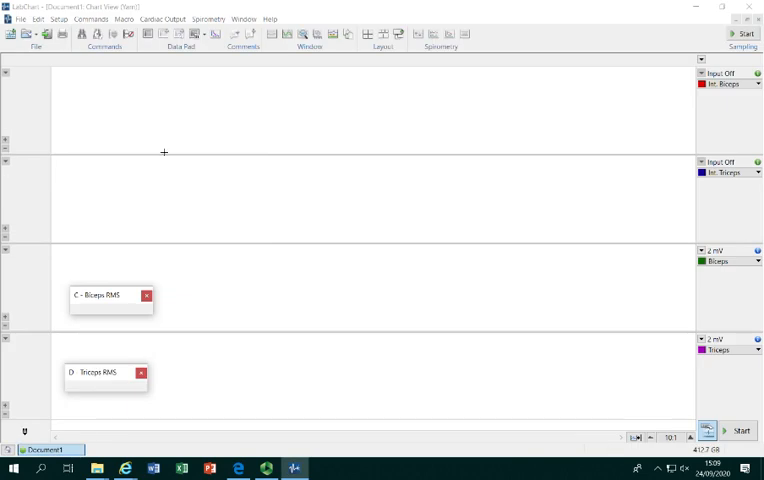
pyautogui.moveTo(177, 158)
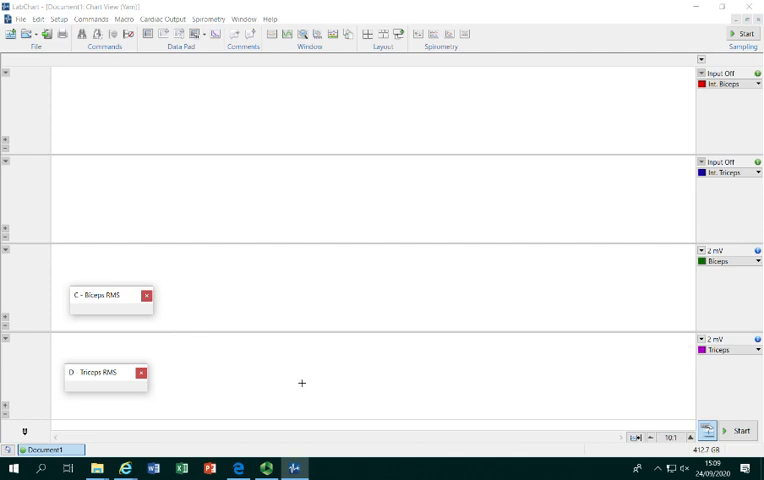
pyautogui.moveTo(299, 182)
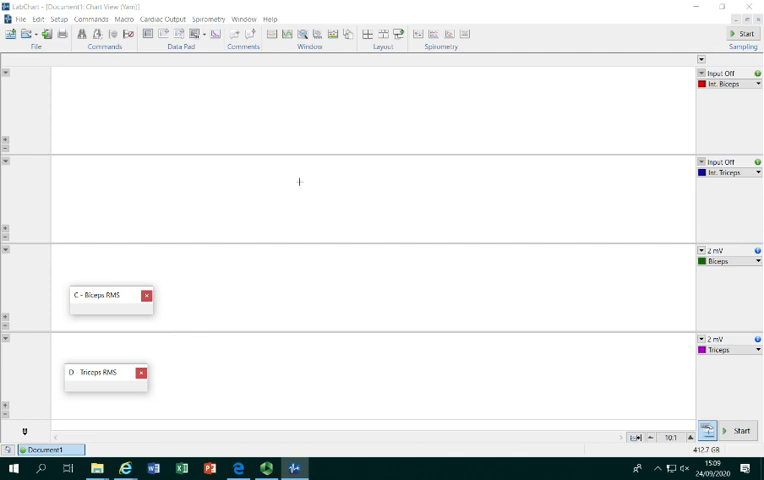
pyautogui.moveTo(471, 111)
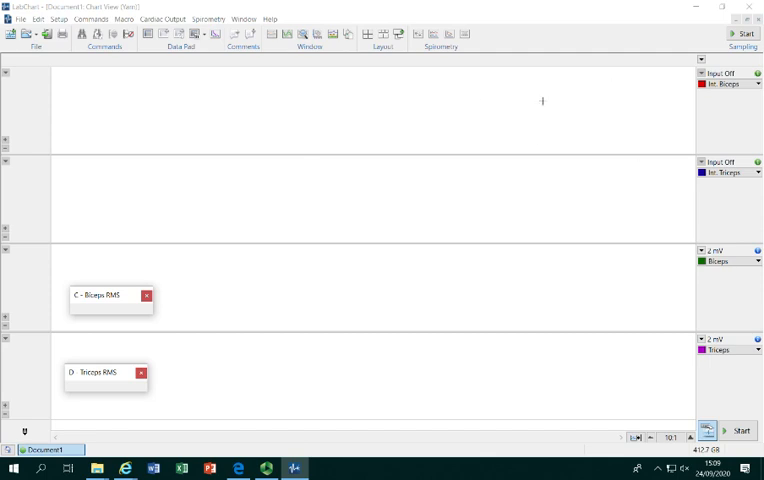
pyautogui.moveTo(544, 180)
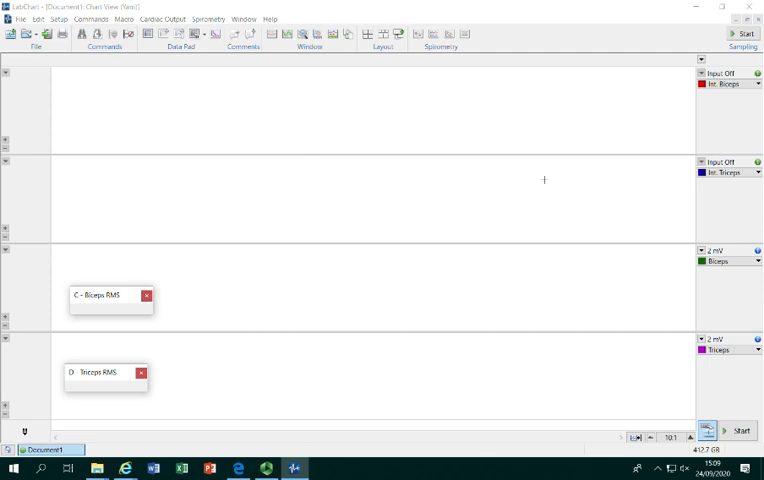
pyautogui.moveTo(538, 186)
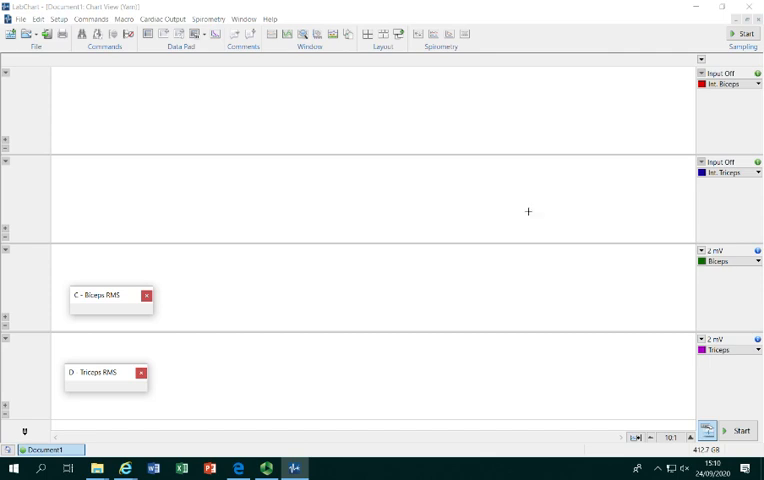
pyautogui.moveTo(513, 378)
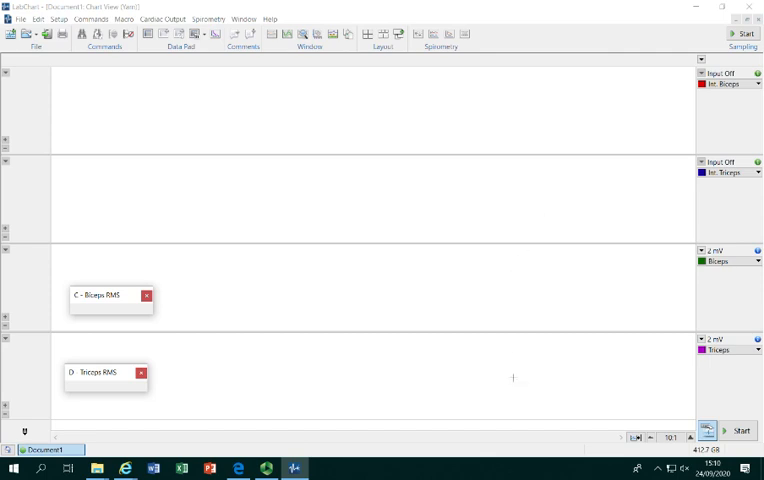